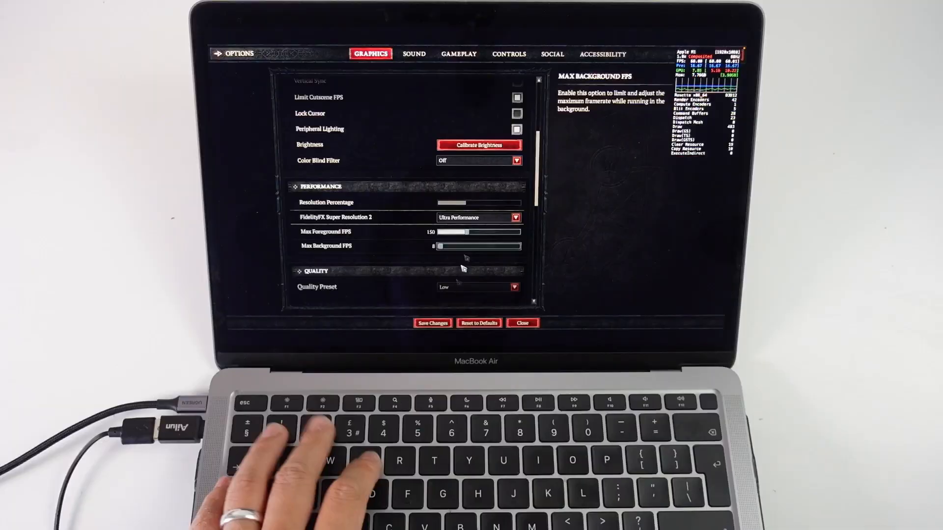
Adjust graphics options, launch Diablo IV from Battle.net, and complete the Darkness Within quest.
{"action": "left_click", "coordinate": [521, 323]}
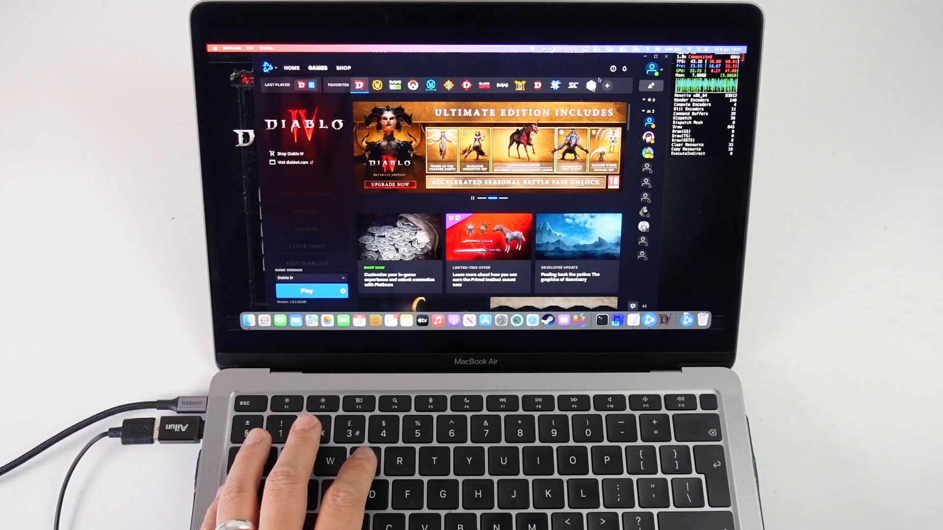
{"action": "left_click", "coordinate": [306, 290]}
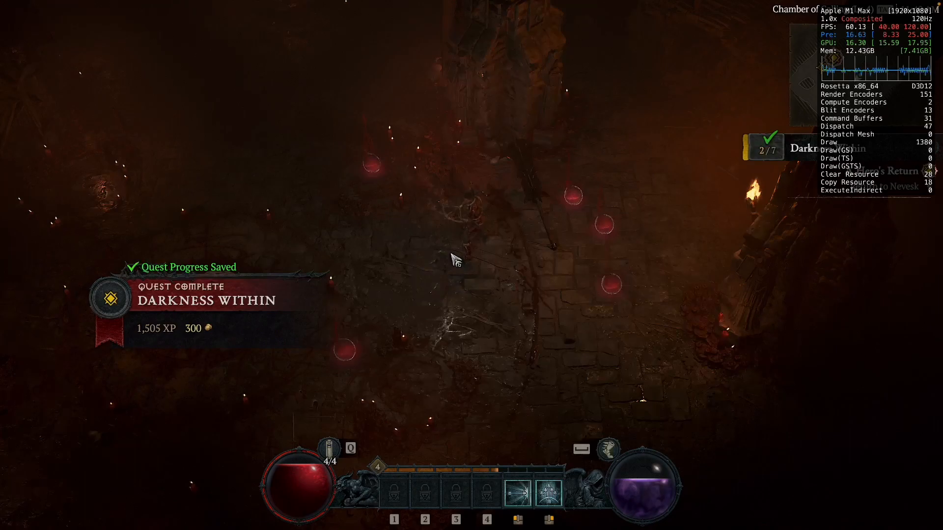
{"action": "key", "text": "c"}
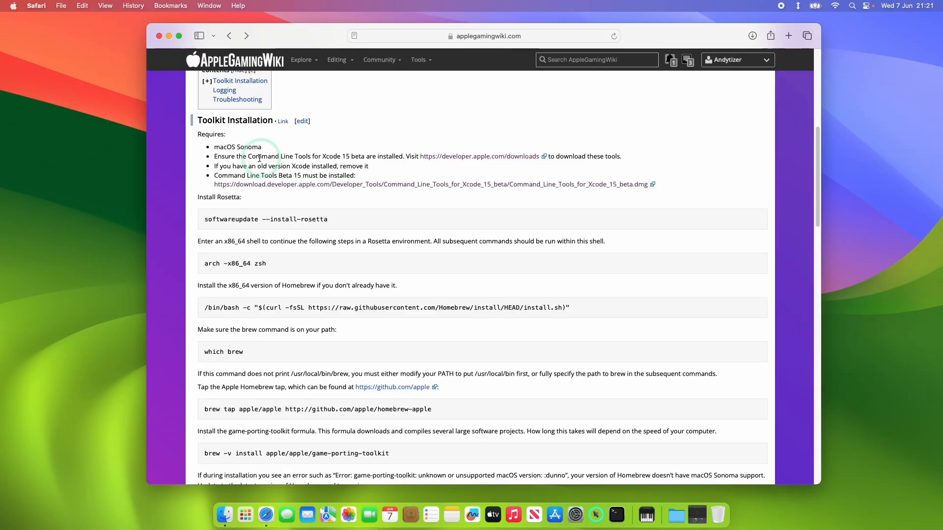
Go from the wiki's Command Line Tools requirement to Apple's downloads and get Command Line Tools for Xcode 15 beta.
{"action": "triple_click", "coordinate": [270, 156]}
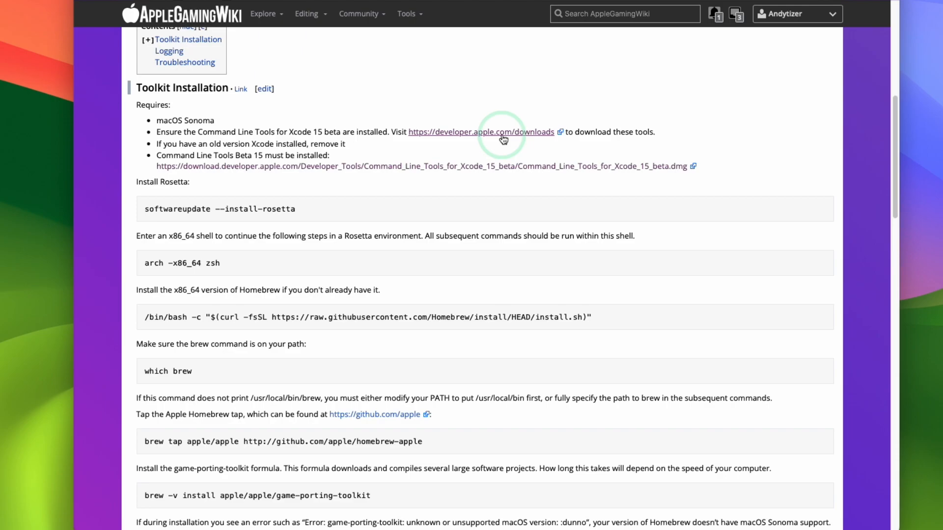
{"action": "left_click", "coordinate": [479, 132]}
{"action": "type", "text": "command line beta"}
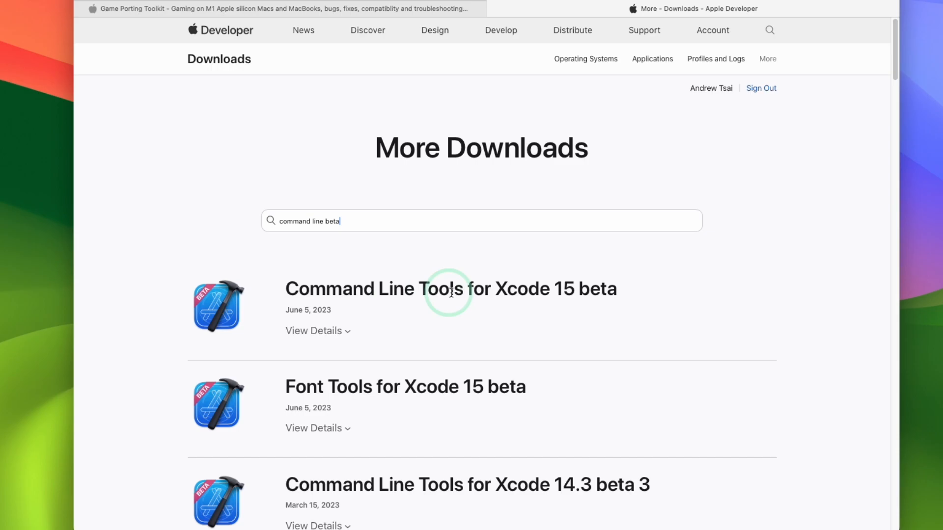
{"action": "left_click", "coordinate": [314, 330]}
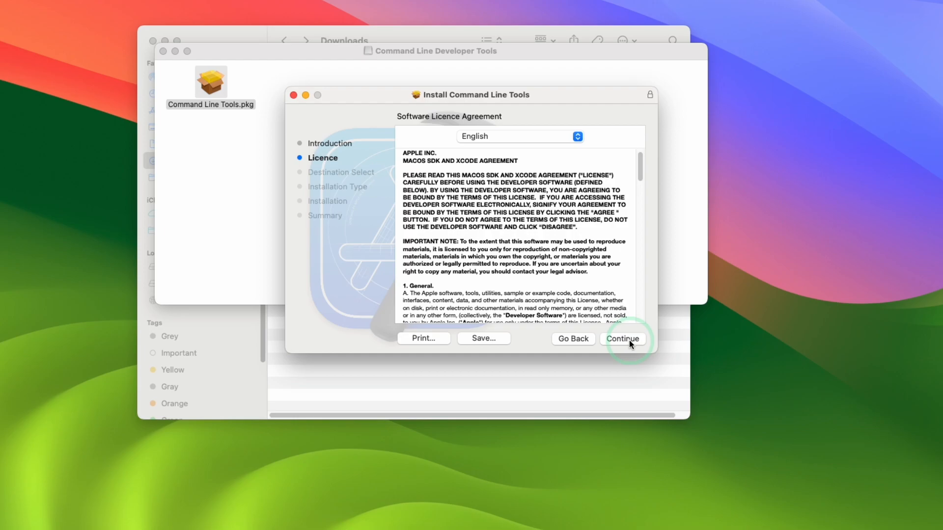
Continue past the Command Line Tools licence and agree to the Game Porting Toolkit beta licence.
{"action": "left_click", "coordinate": [622, 338]}
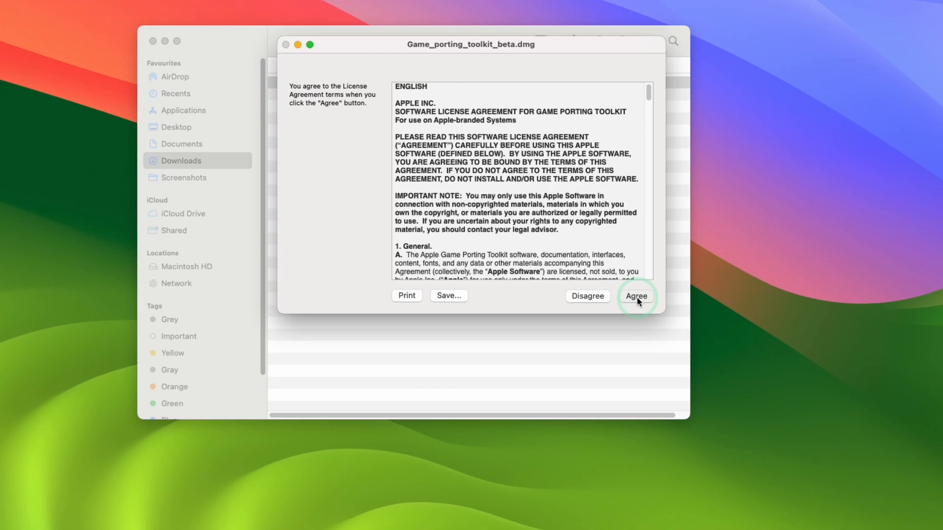
{"action": "left_click", "coordinate": [636, 296]}
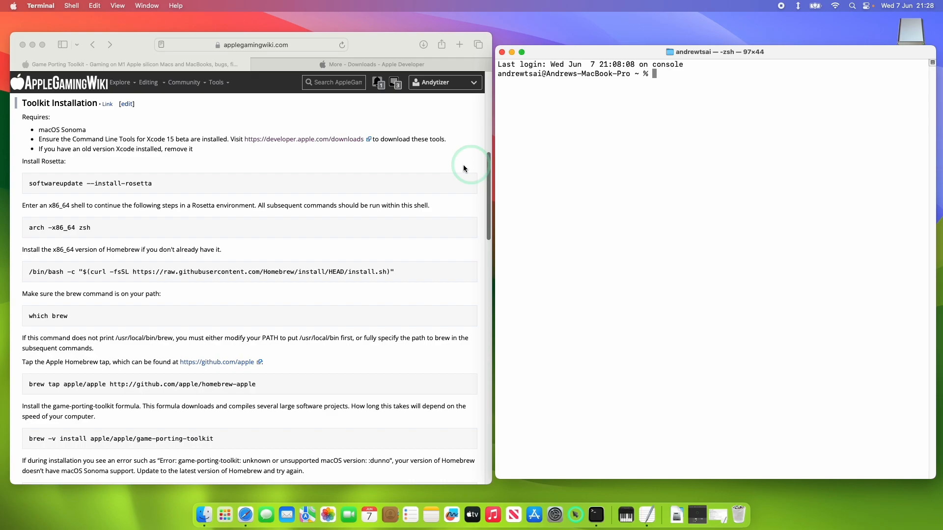
Install Rosetta 2, start an x86_64 zsh shell, and run the Homebrew install script.
{"action": "double_click", "coordinate": [91, 184]}
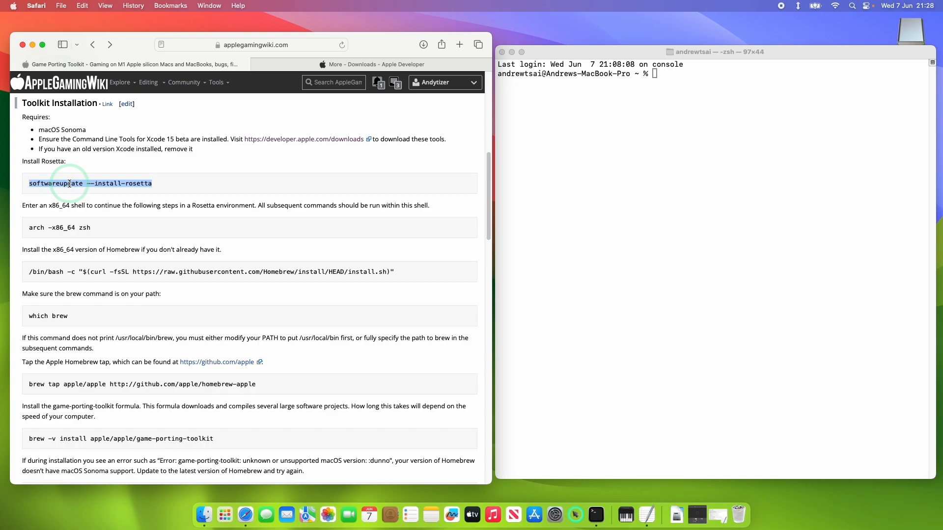
{"action": "left_click", "coordinate": [662, 74]}
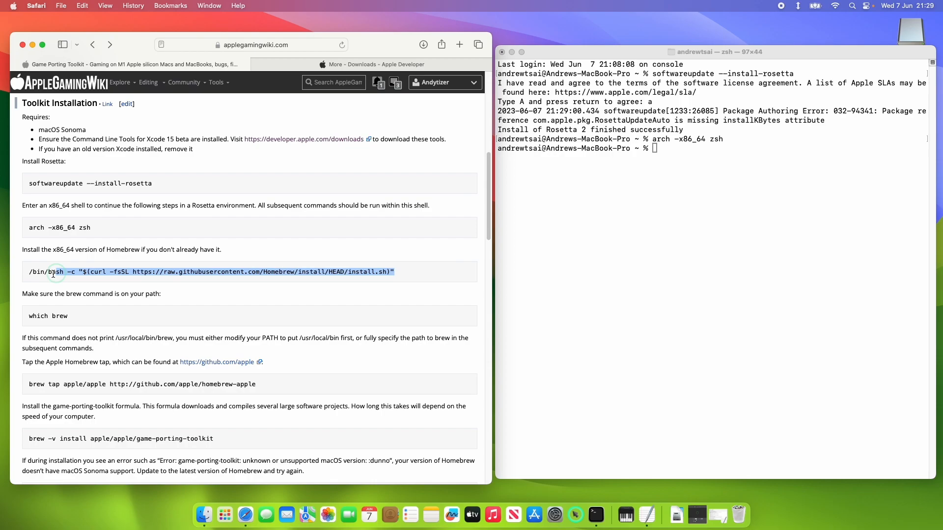
{"action": "left_click", "coordinate": [718, 179]}
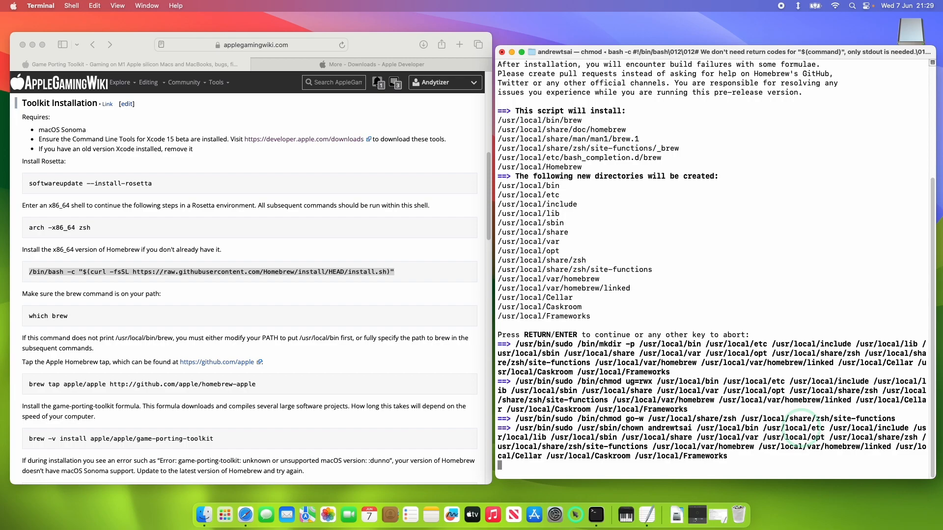
{"action": "key", "text": "Return"}
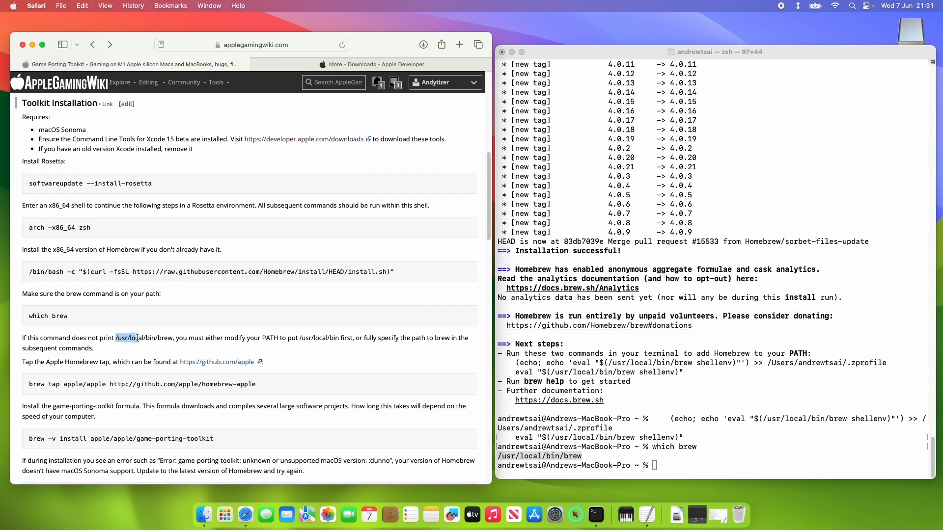
Add Homebrew to PATH, tap apple/apple, and install the game-porting-toolkit formula.
{"action": "scroll", "scroll_direction": "down", "scroll_amount": 3}
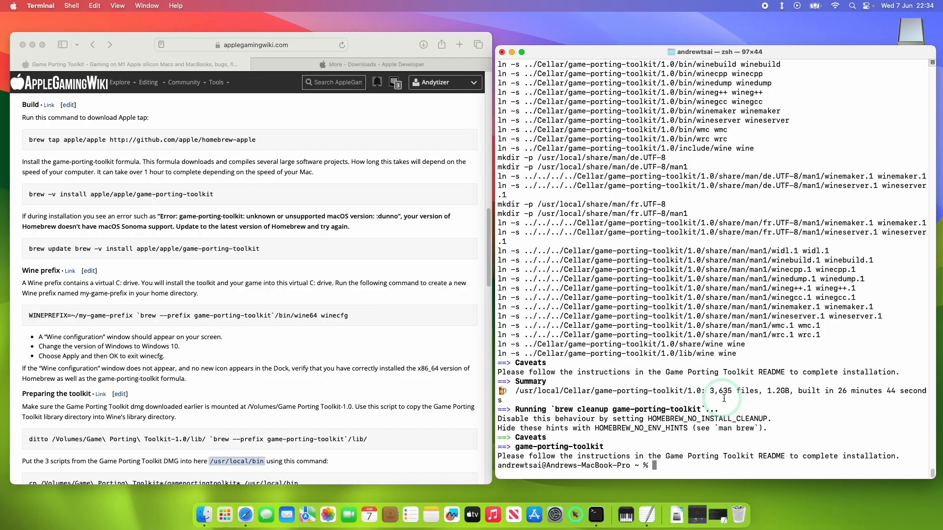
{"action": "mouse_move", "coordinate": [835, 394]}
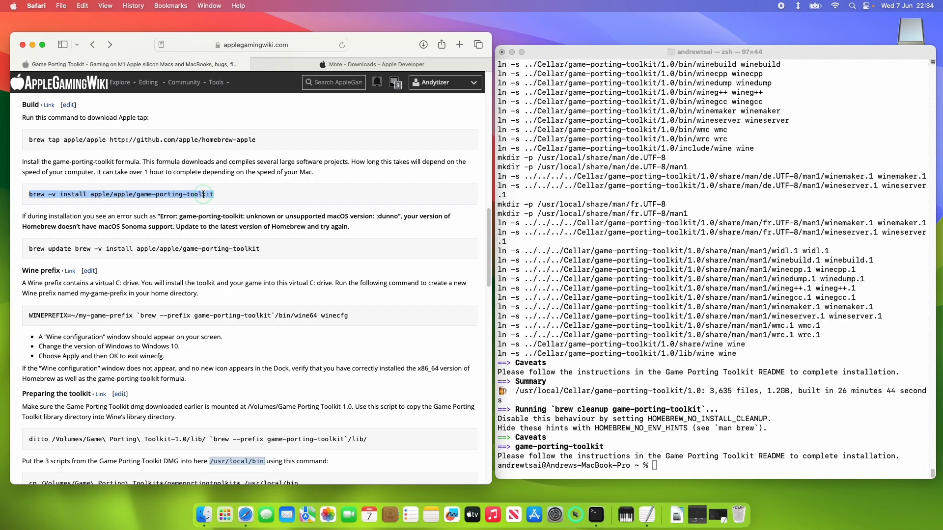
Scroll the wiki to the Wine prefix section and select its WINEPREFIX winecfg command.
{"action": "scroll", "scroll_direction": "down", "scroll_amount": 3}
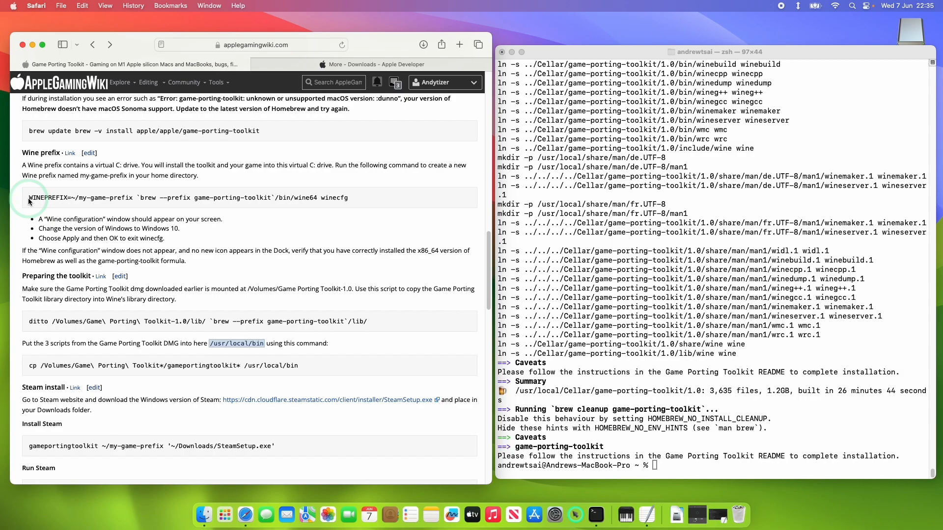
{"action": "double_click", "coordinate": [103, 197]}
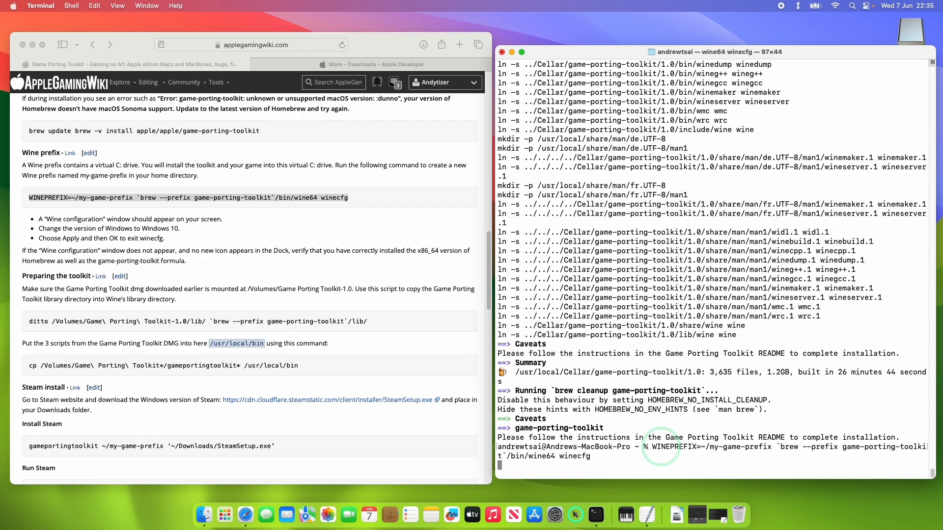
Create the my-game-prefix Wine prefix with wine64 winecfg set to Windows 10.
{"action": "left_click", "coordinate": [131, 209]}
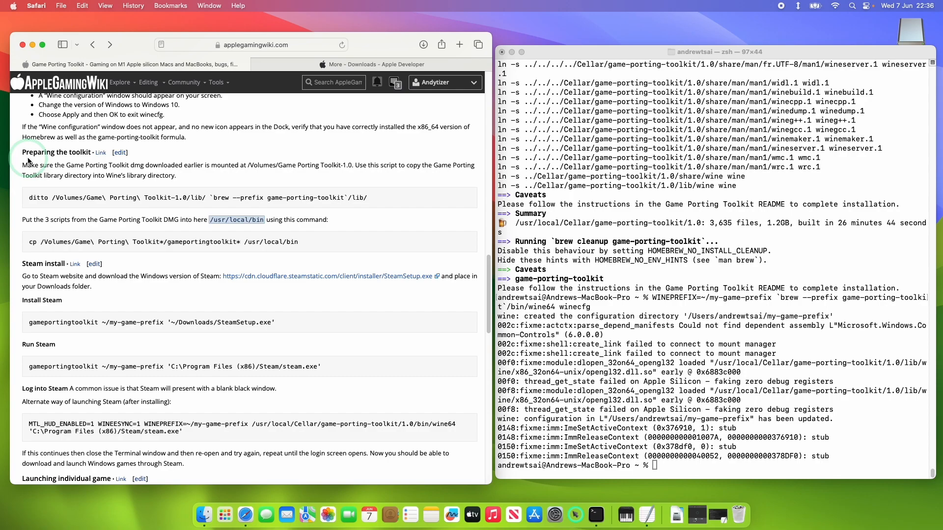
Paste and run the ditto command copying the Toolkit lib folder into Wine's library directory.
{"action": "right_click", "coordinate": [198, 197]}
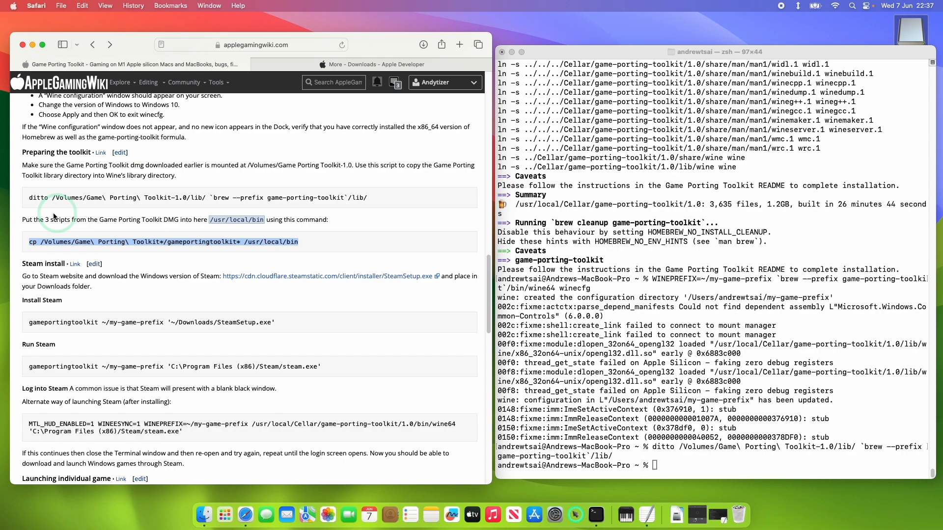
{"action": "mouse_move", "coordinate": [105, 252]}
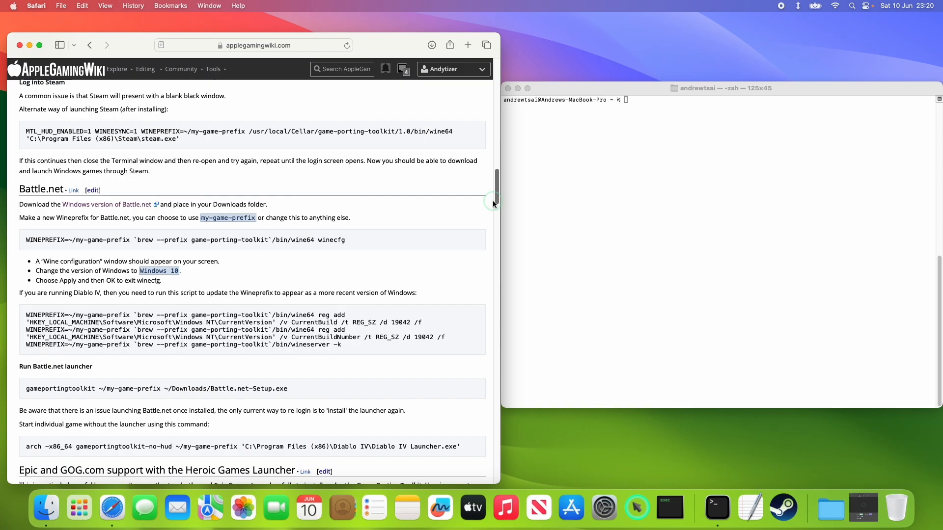
Keep Windows 10 in winecfg, then paste the reg add and wineserver -k commands.
{"action": "scroll", "scroll_direction": "down", "scroll_amount": 3}
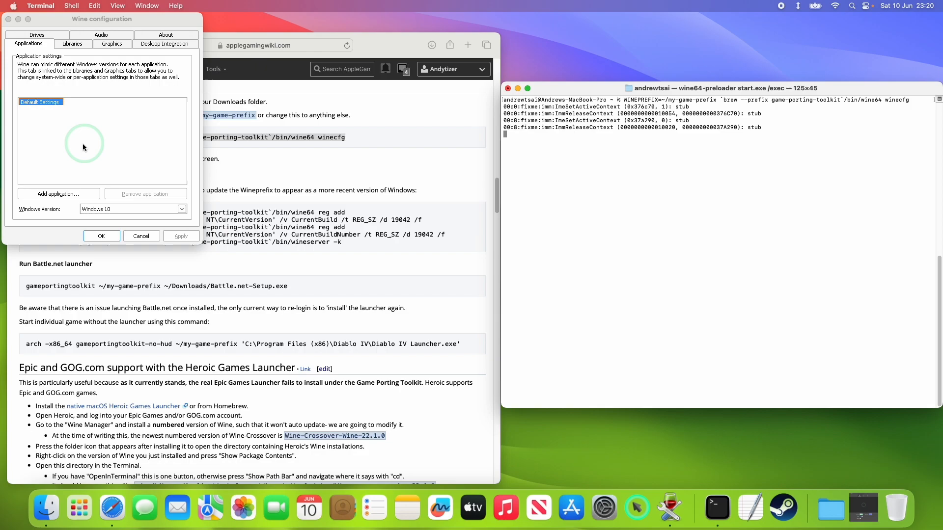
{"action": "left_click", "coordinate": [101, 235]}
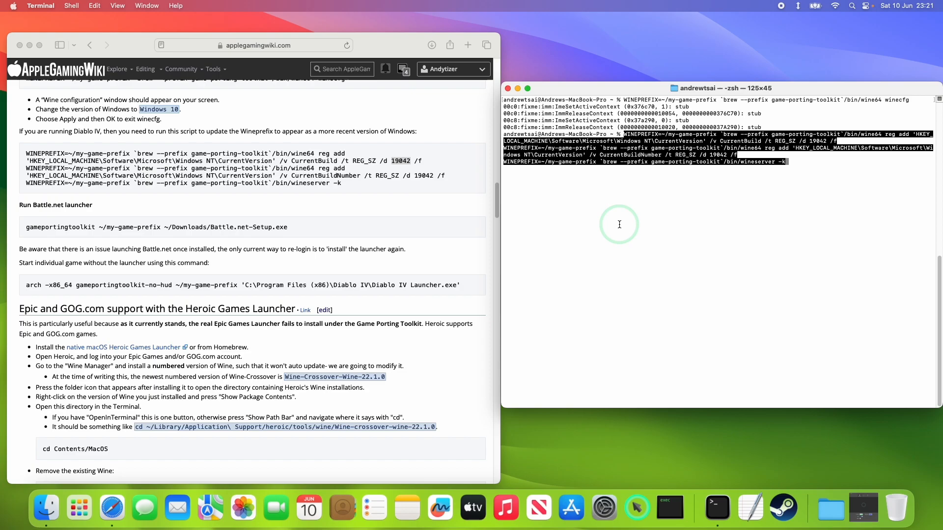
Run the reg add CurrentBuild/CurrentBuildNumber 19042 commands and wineserver -k.
{"action": "key", "text": "Return"}
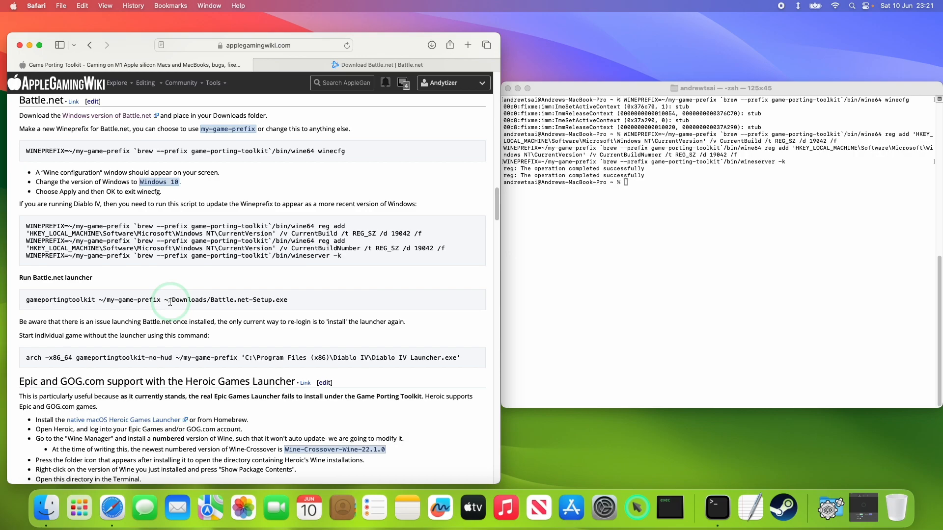
Paste and run the gameportingtoolkit Battle.net-Setup.exe command, choosing English (UK) as the setup language.
{"action": "right_click", "coordinate": [625, 218]}
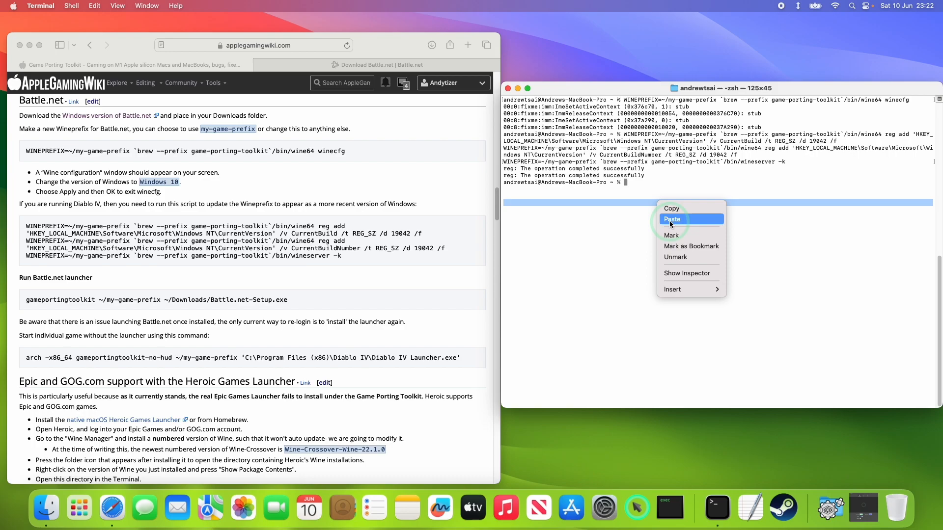
{"action": "left_click", "coordinate": [671, 219]}
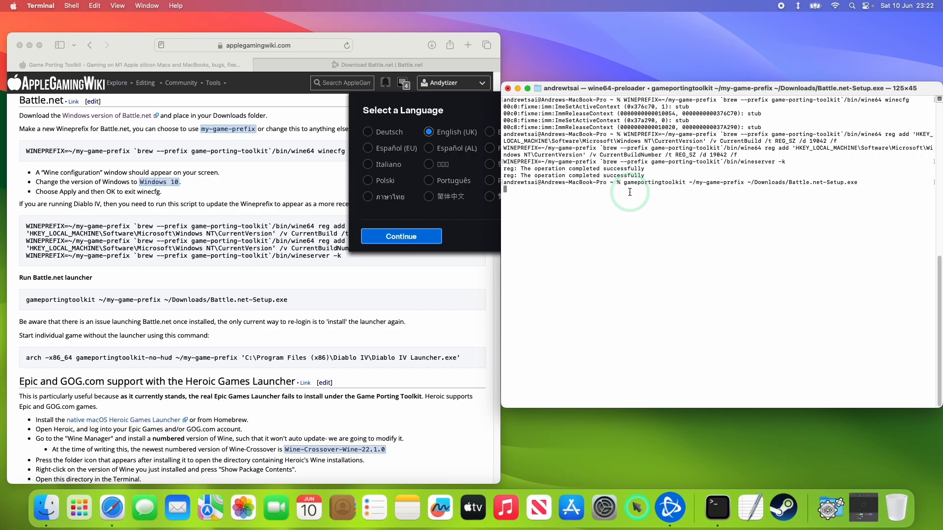
{"action": "left_click", "coordinate": [401, 236]}
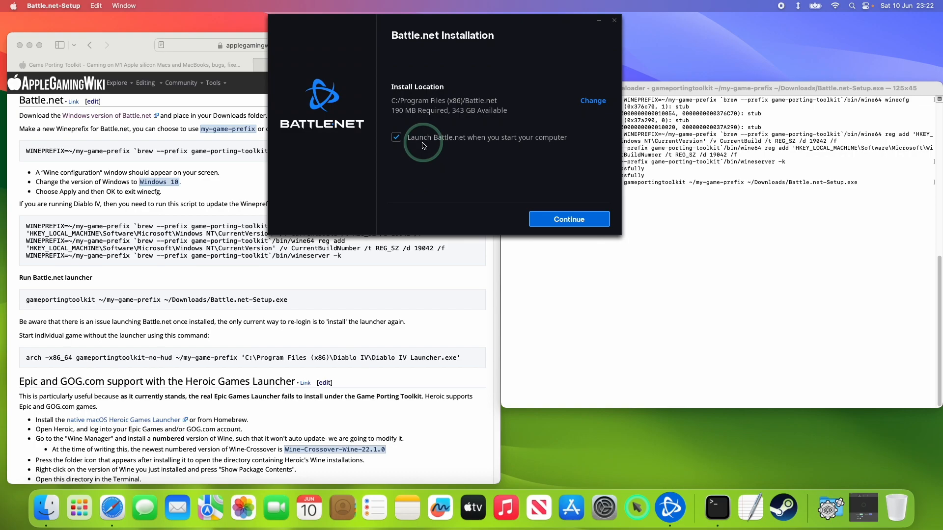
Install Battle.net in C:/Program Files (x86)/Battle.net and log in to the account.
{"action": "left_click", "coordinate": [568, 219]}
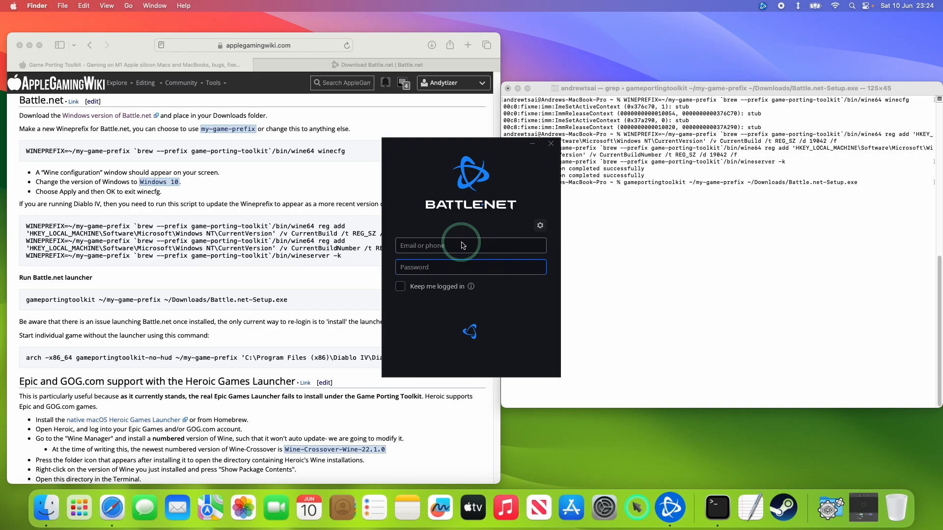
{"action": "type", "text": "a"}
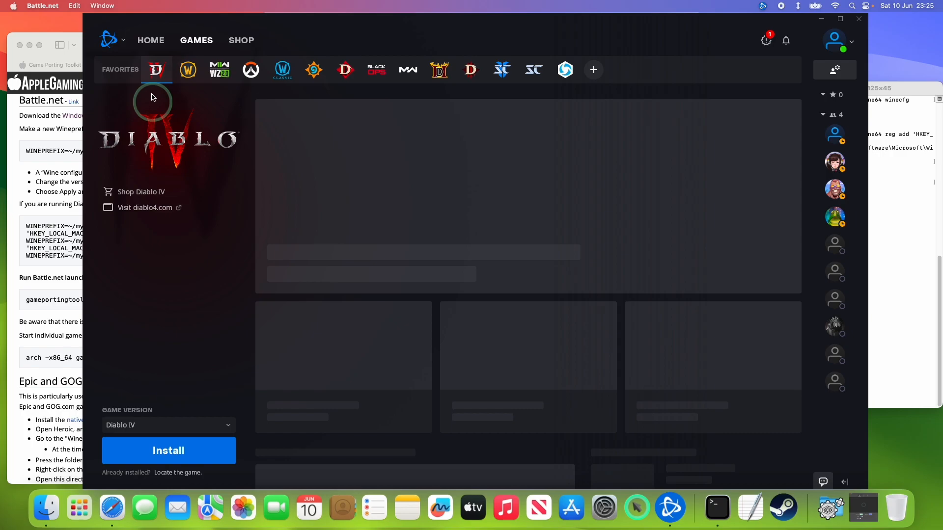
Install Diablo IV from its Battle.net page, accepting the default install location and options.
{"action": "left_click", "coordinate": [168, 451]}
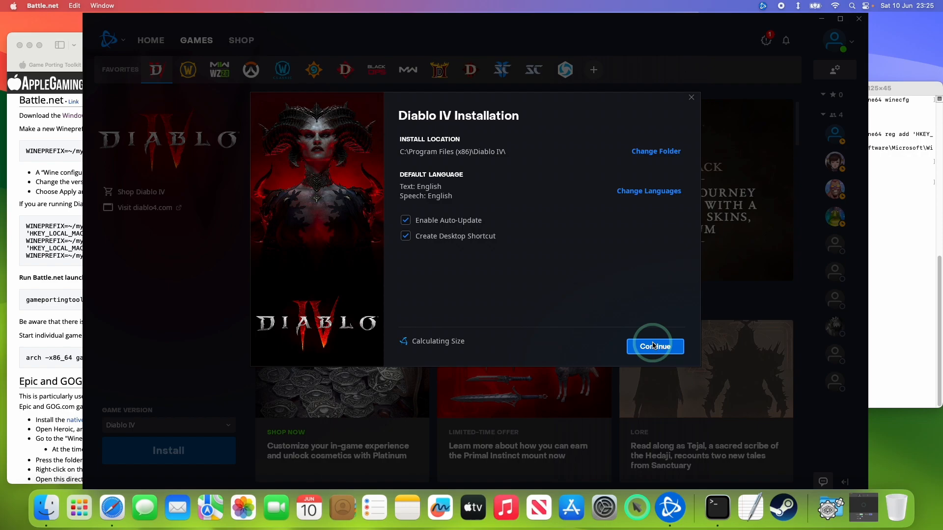
{"action": "left_click", "coordinate": [654, 346]}
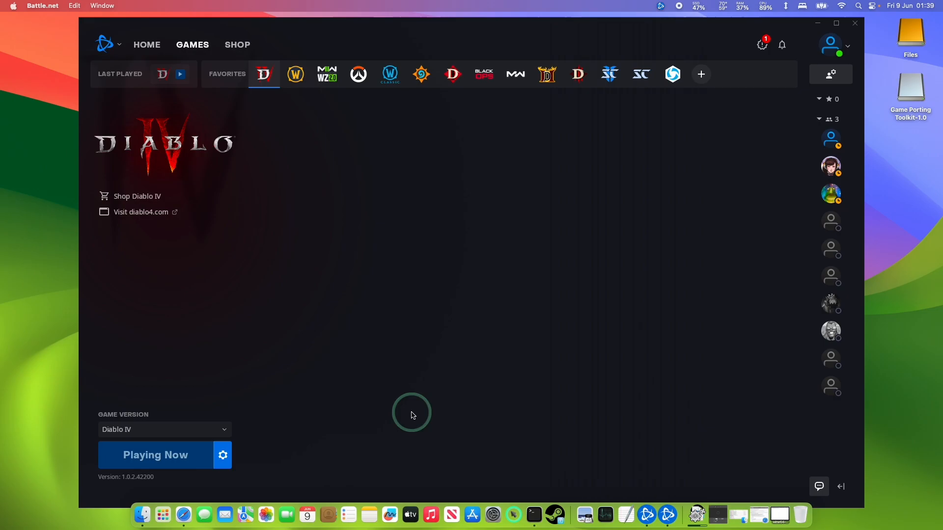
Play Diablo IV in-game with the Metal performance HUD showing about 59 FPS.
{"action": "left_click", "coordinate": [155, 454]}
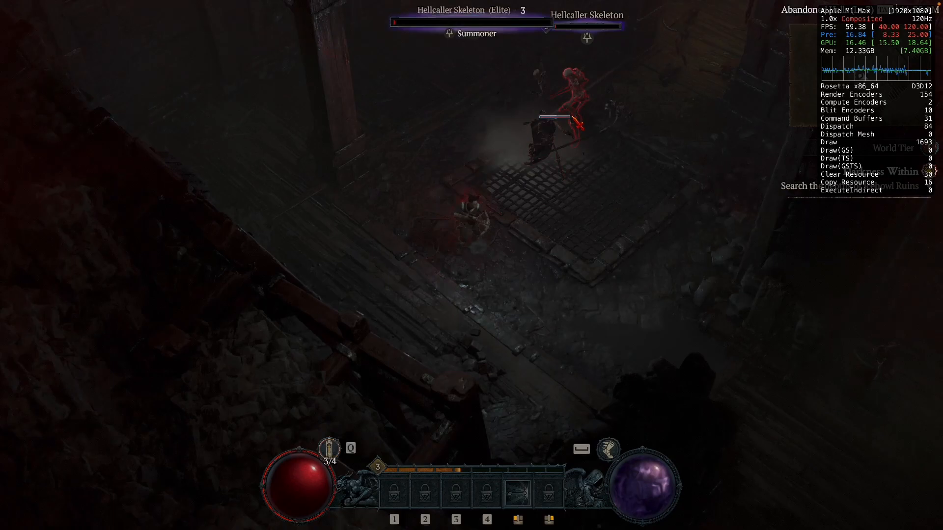